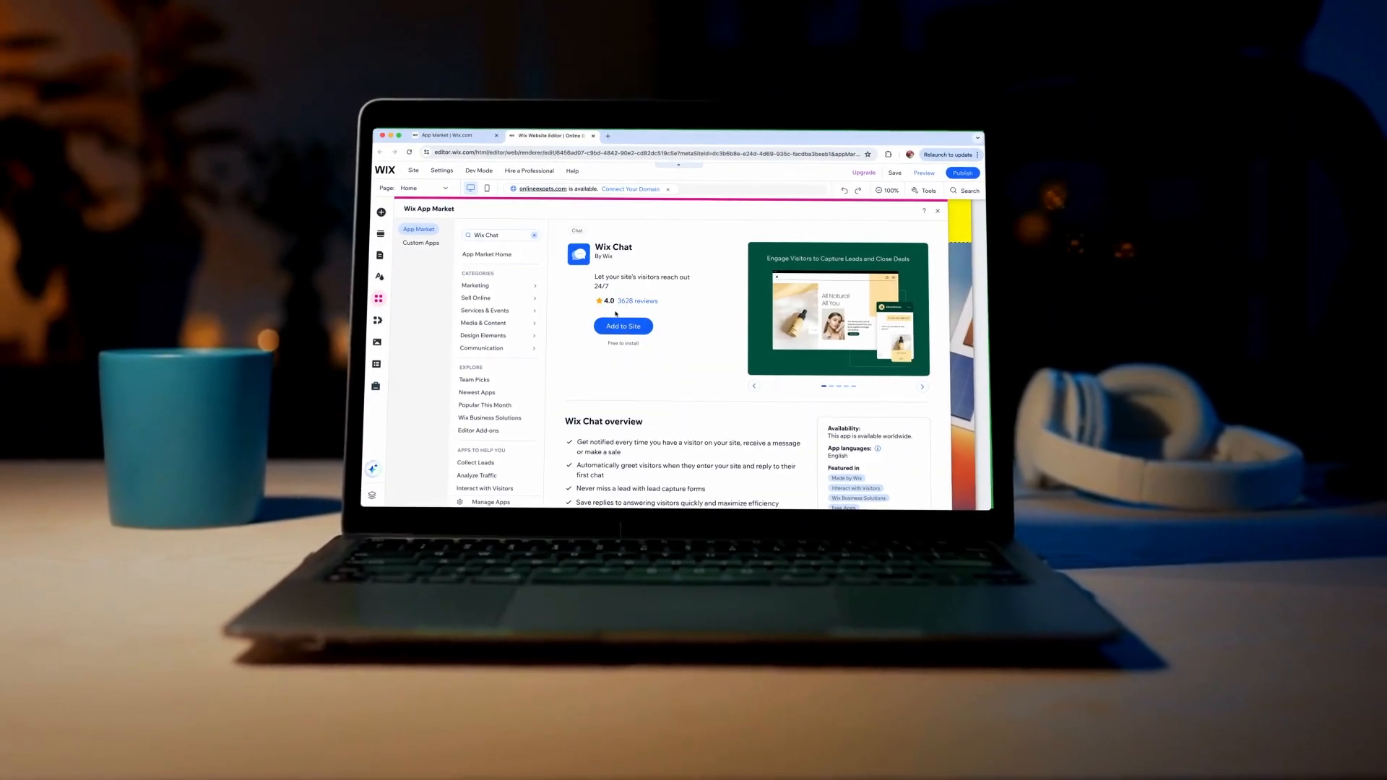
Preview adding Wix Chat and its minimized-chat colour setting, then return to the dashboard.
click(622, 325)
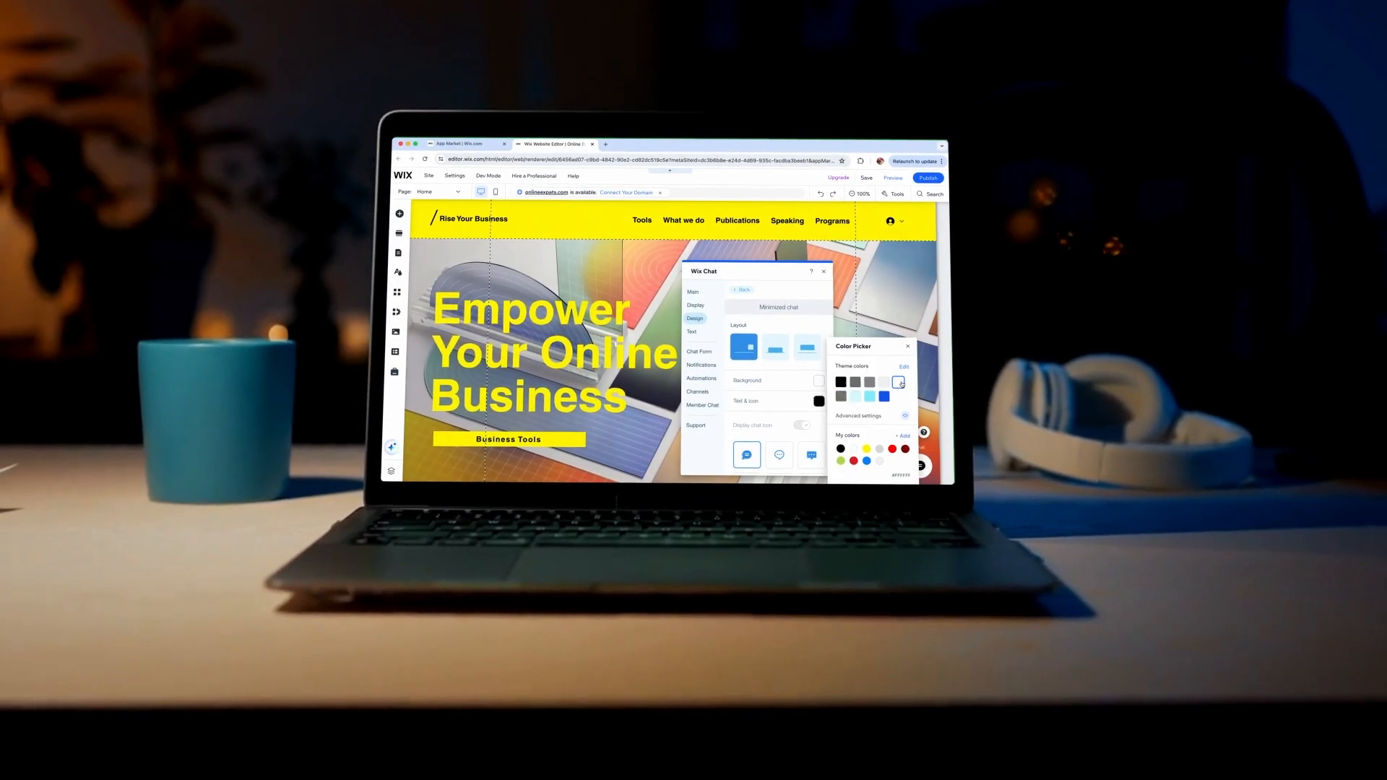
click(822, 271)
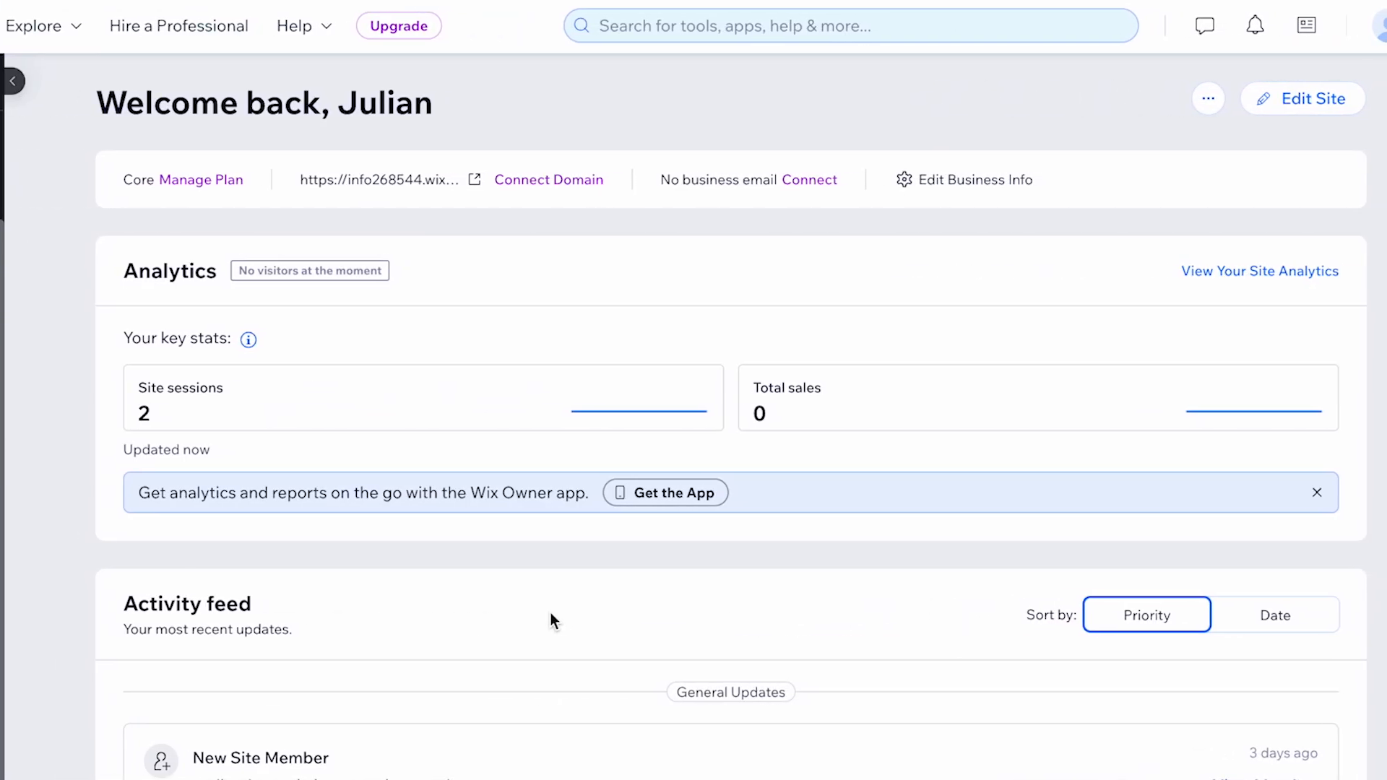
Go to the App Market from the dashboard's side navigation menu.
click(13, 81)
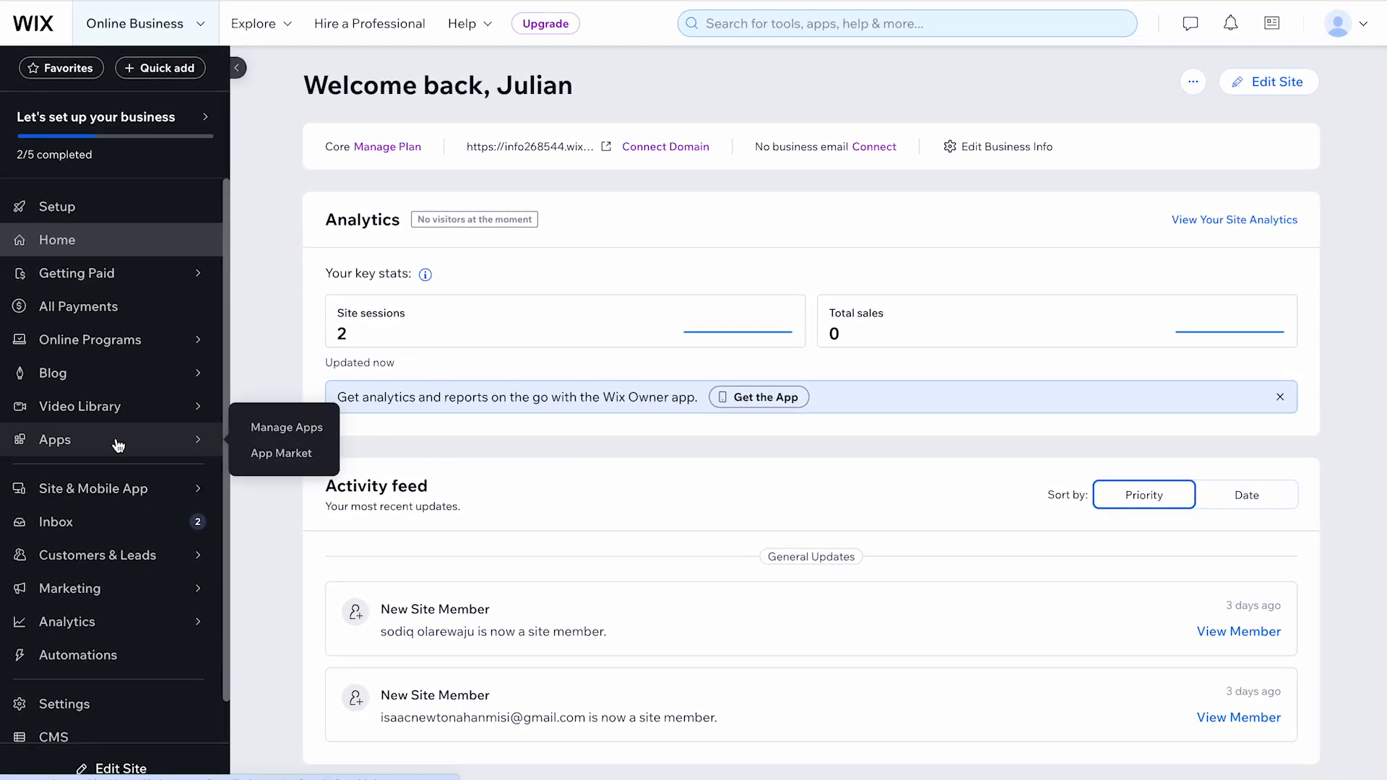
mouse_move(282, 452)
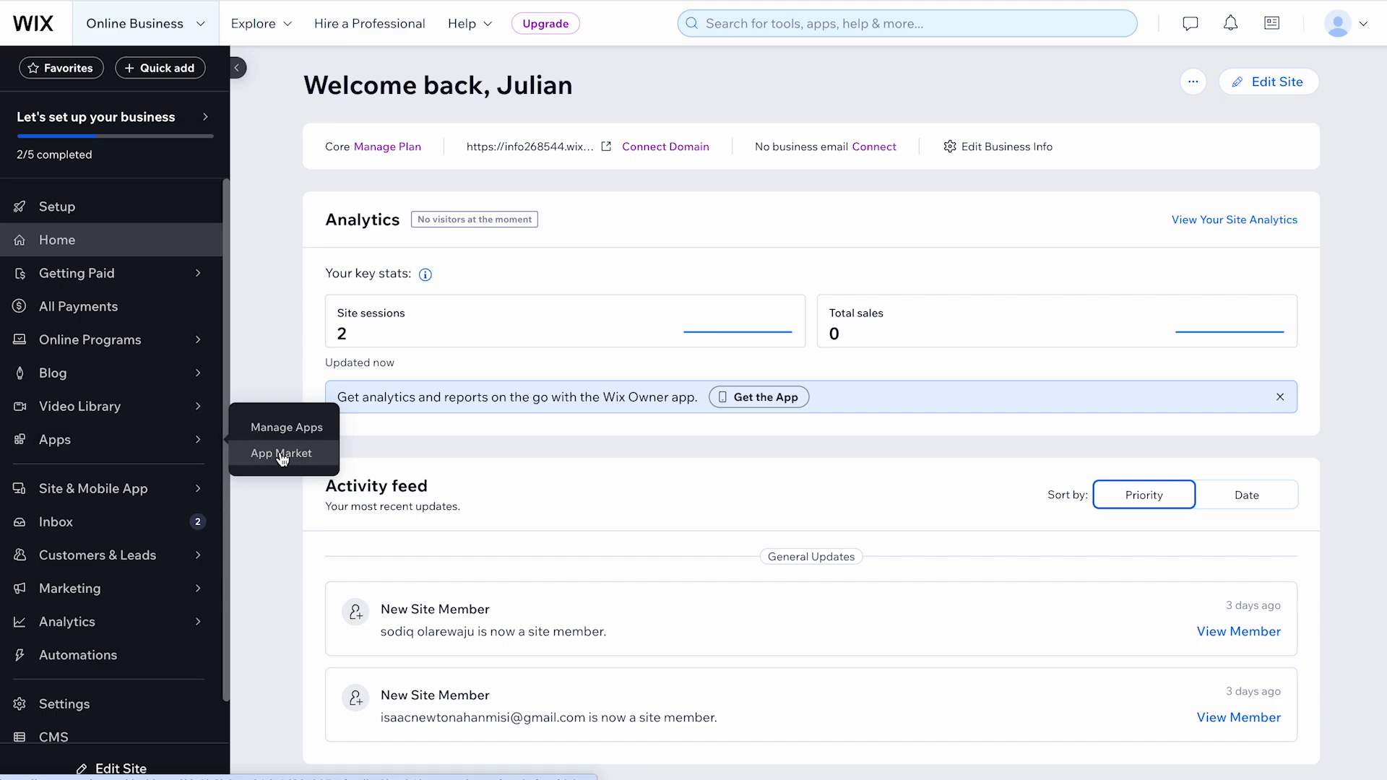
click(282, 452)
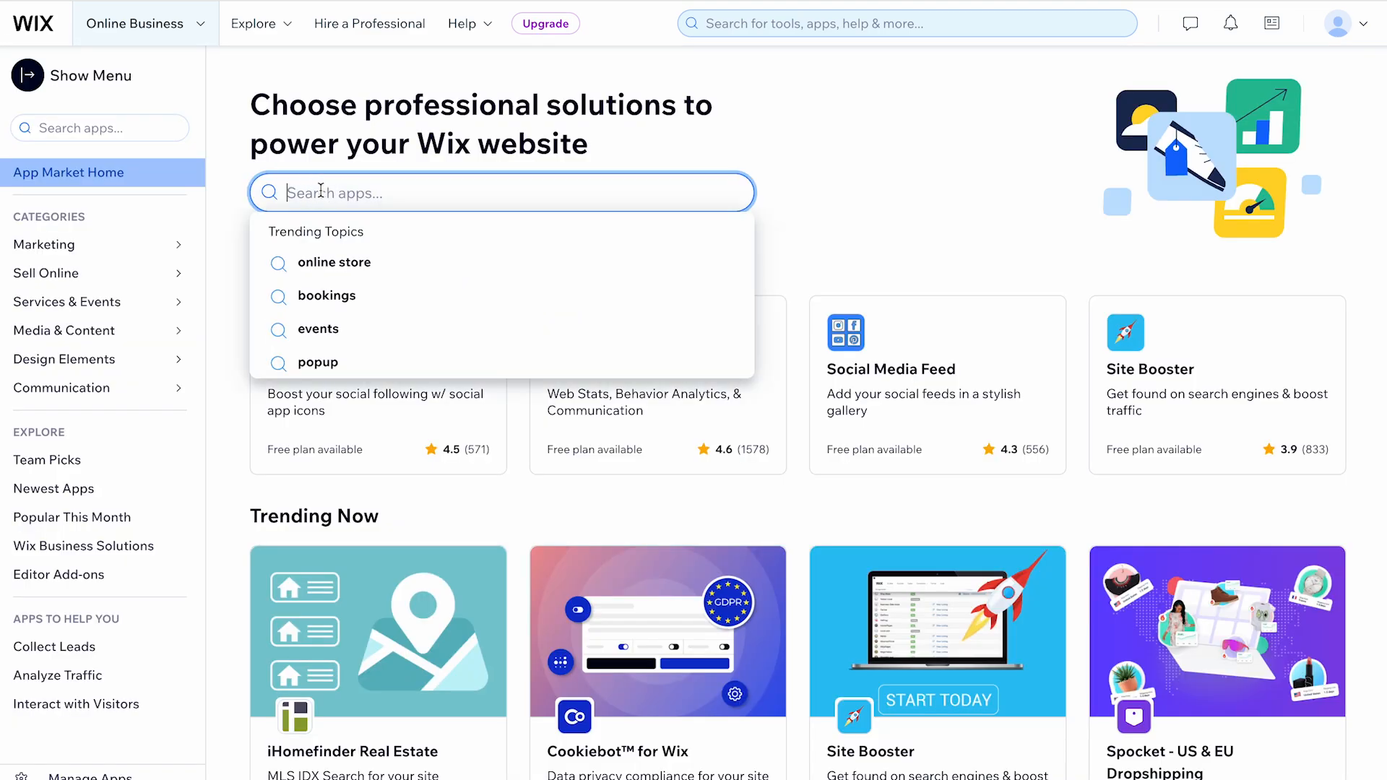
Search the App Market for "Wix Chat" and add it to the site.
text(Wix Chat)
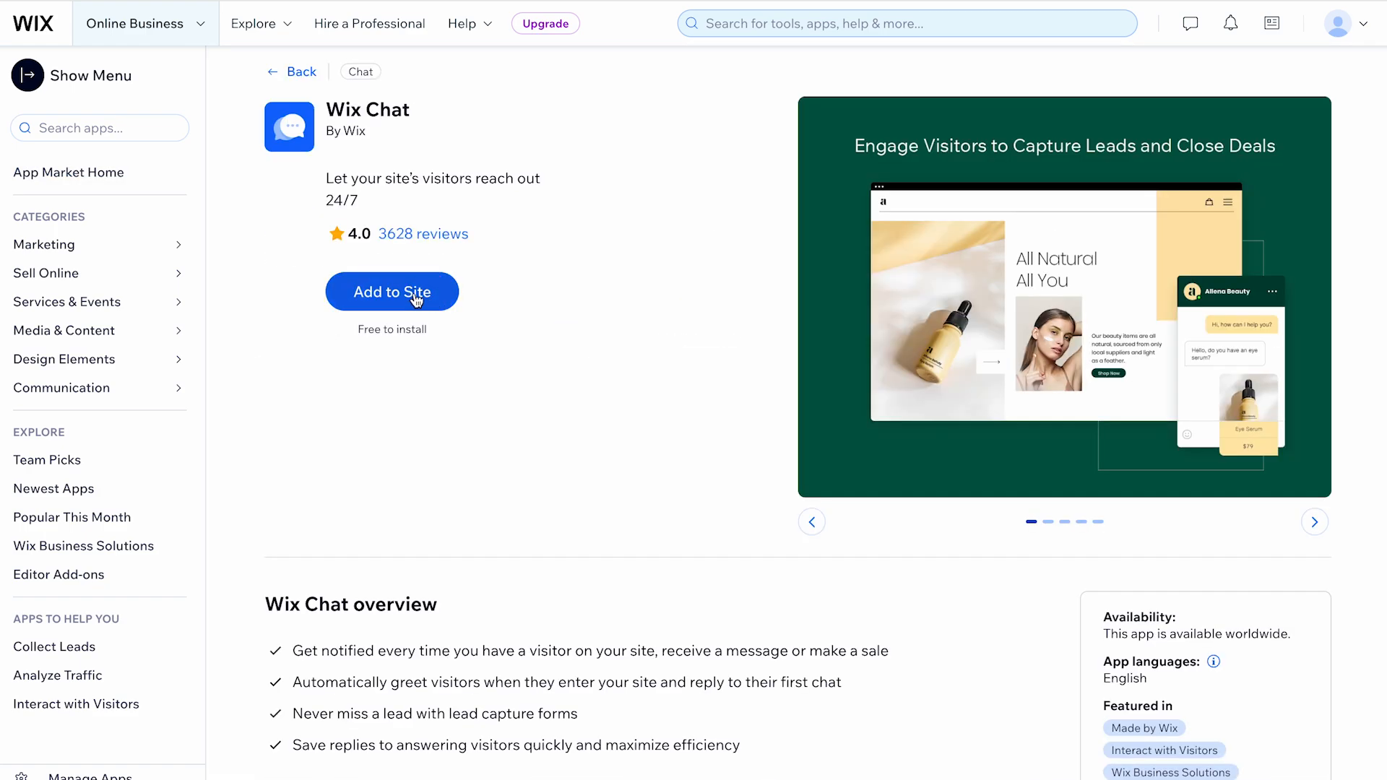
click(391, 291)
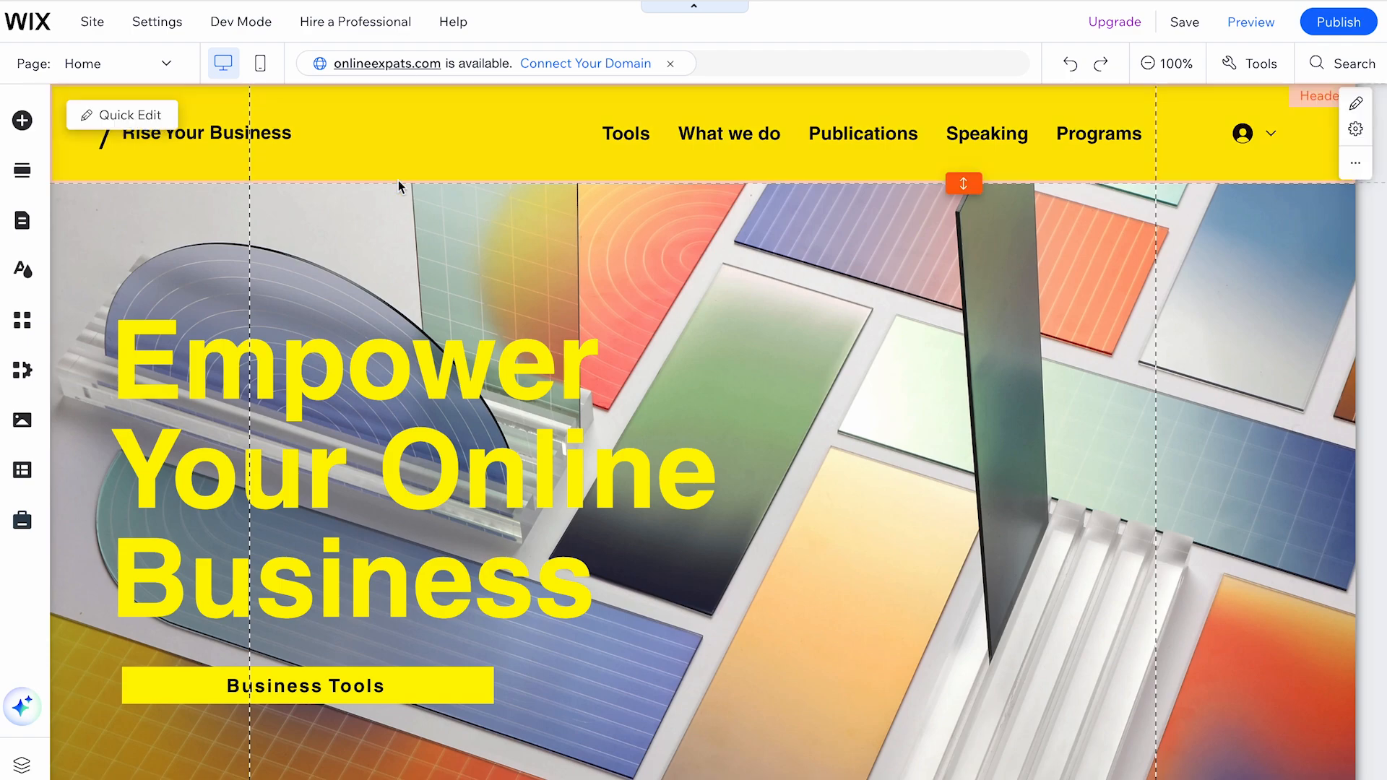
mouse_move(21, 320)
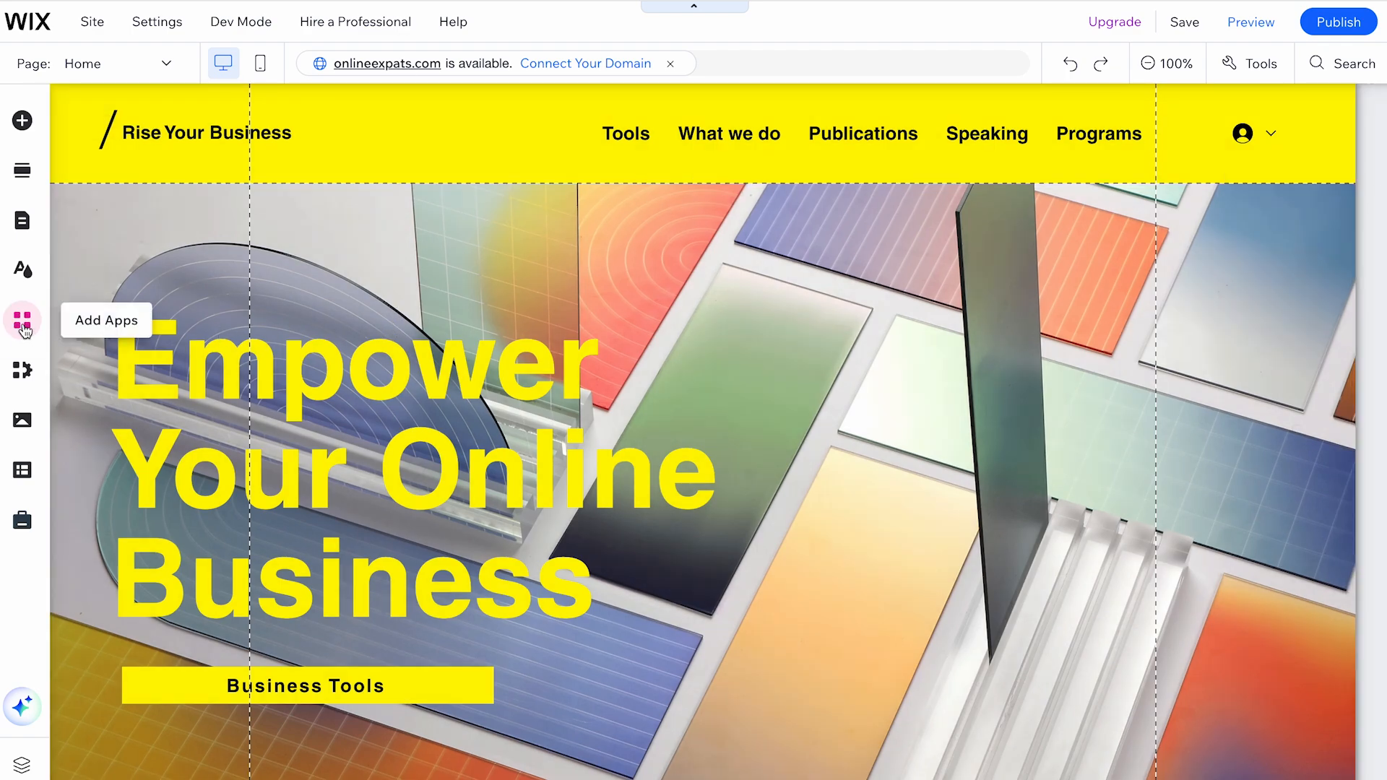
Add the Wix Chat widget to the home page from the editor's app market.
click(22, 319)
text(Wix Chat)
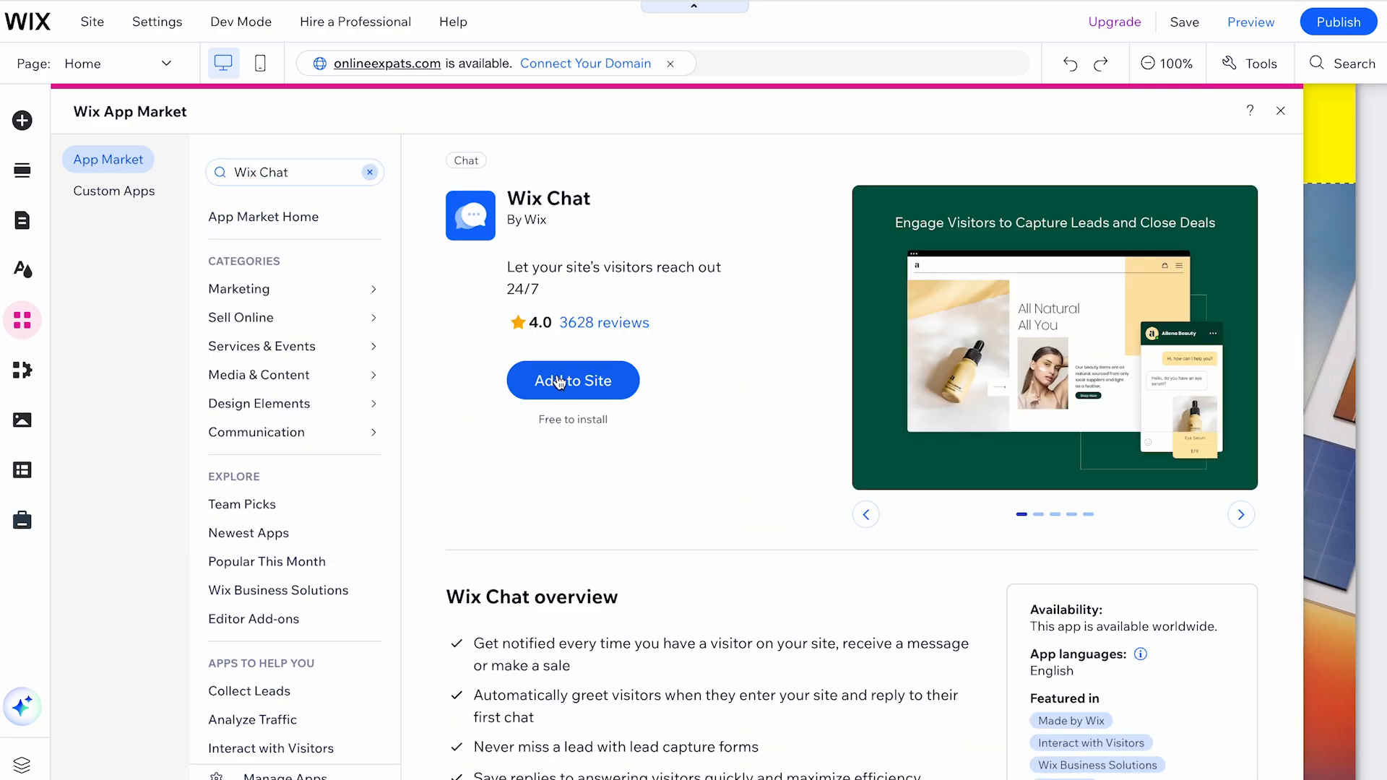
click(572, 380)
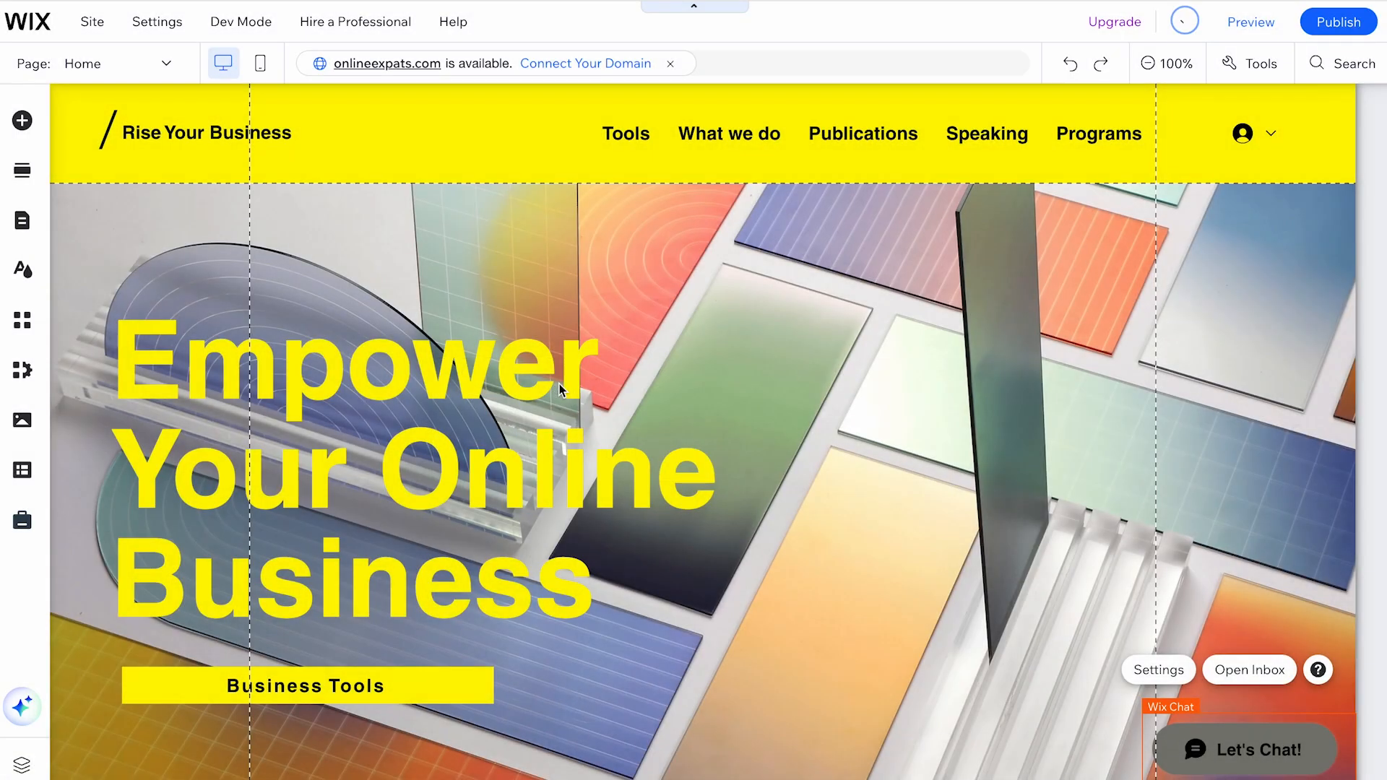
Select the Wix Chat widget and bring up its settings panel.
click(557, 389)
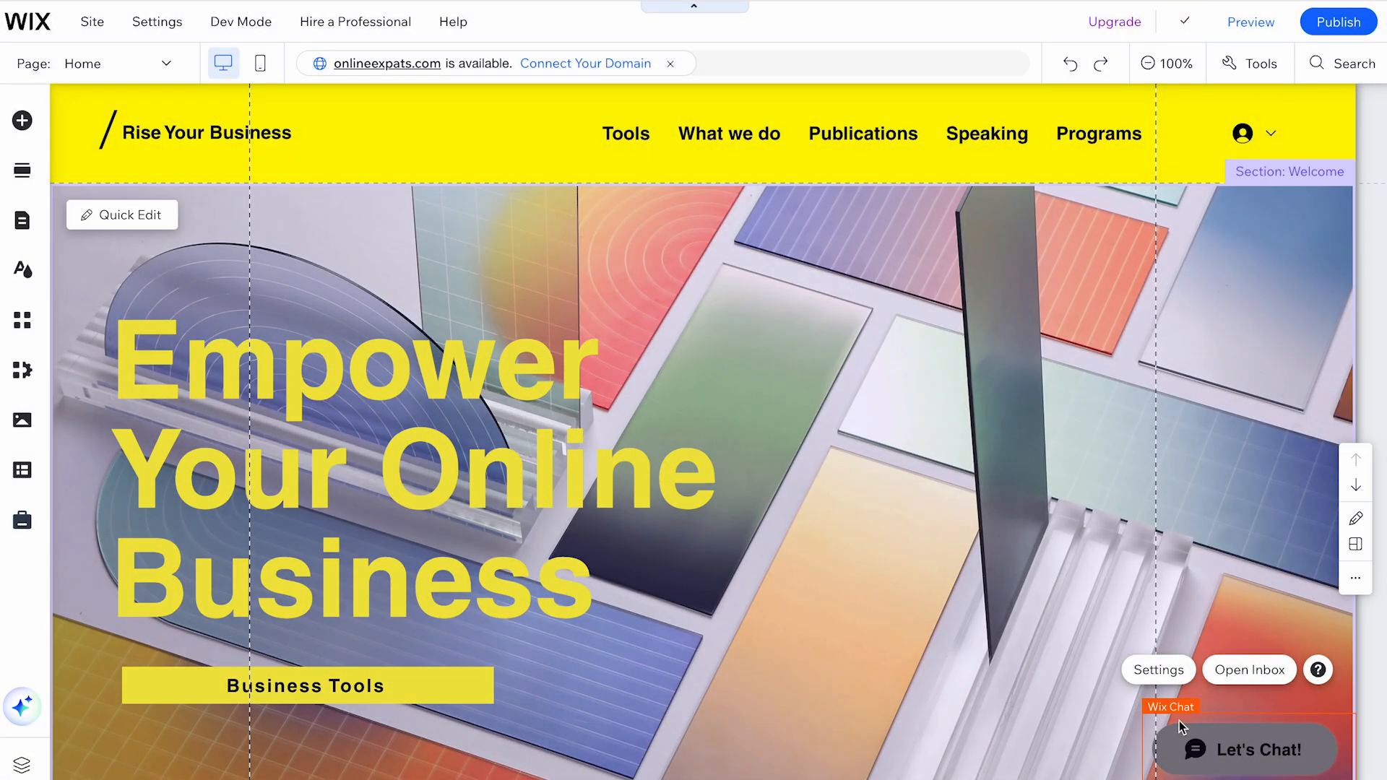
click(1157, 669)
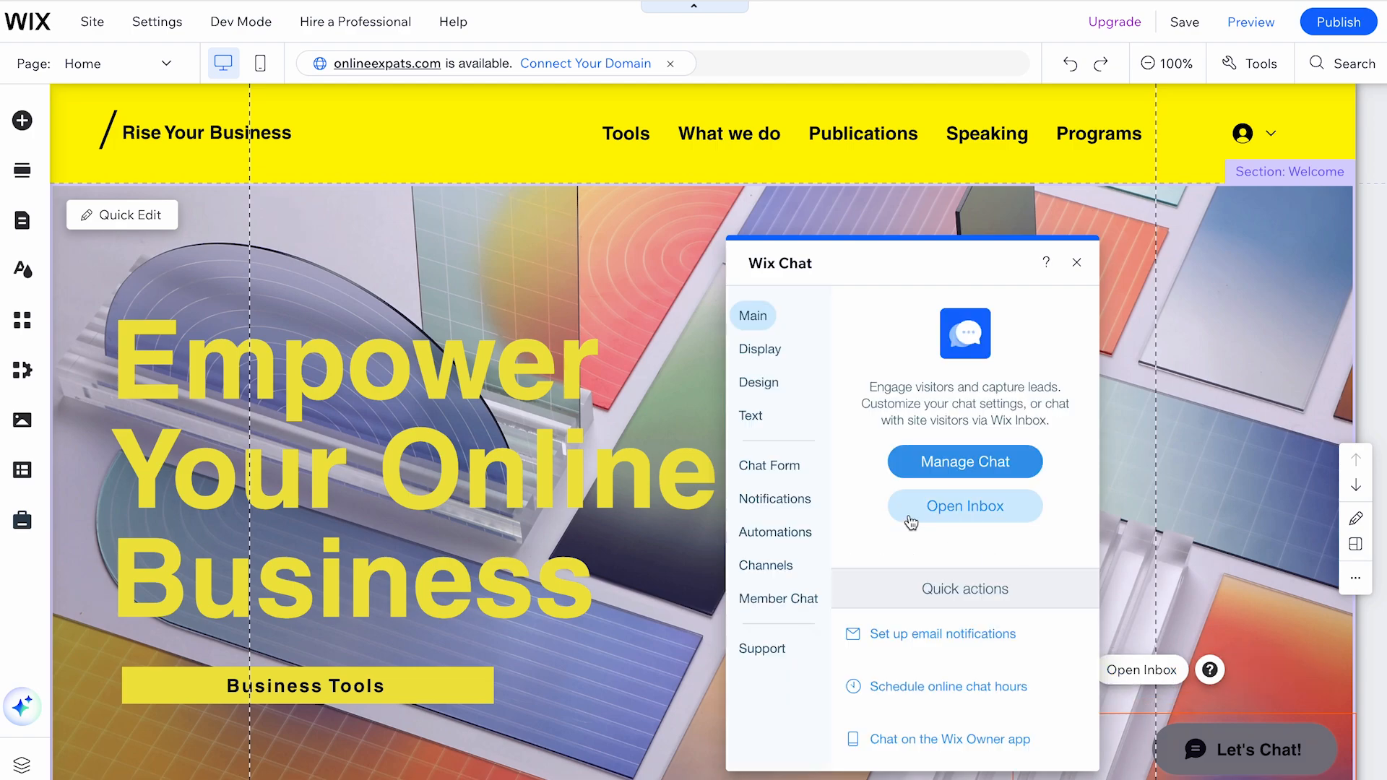
Set the minimized chat's background to white and choose the square chat icon.
click(758, 381)
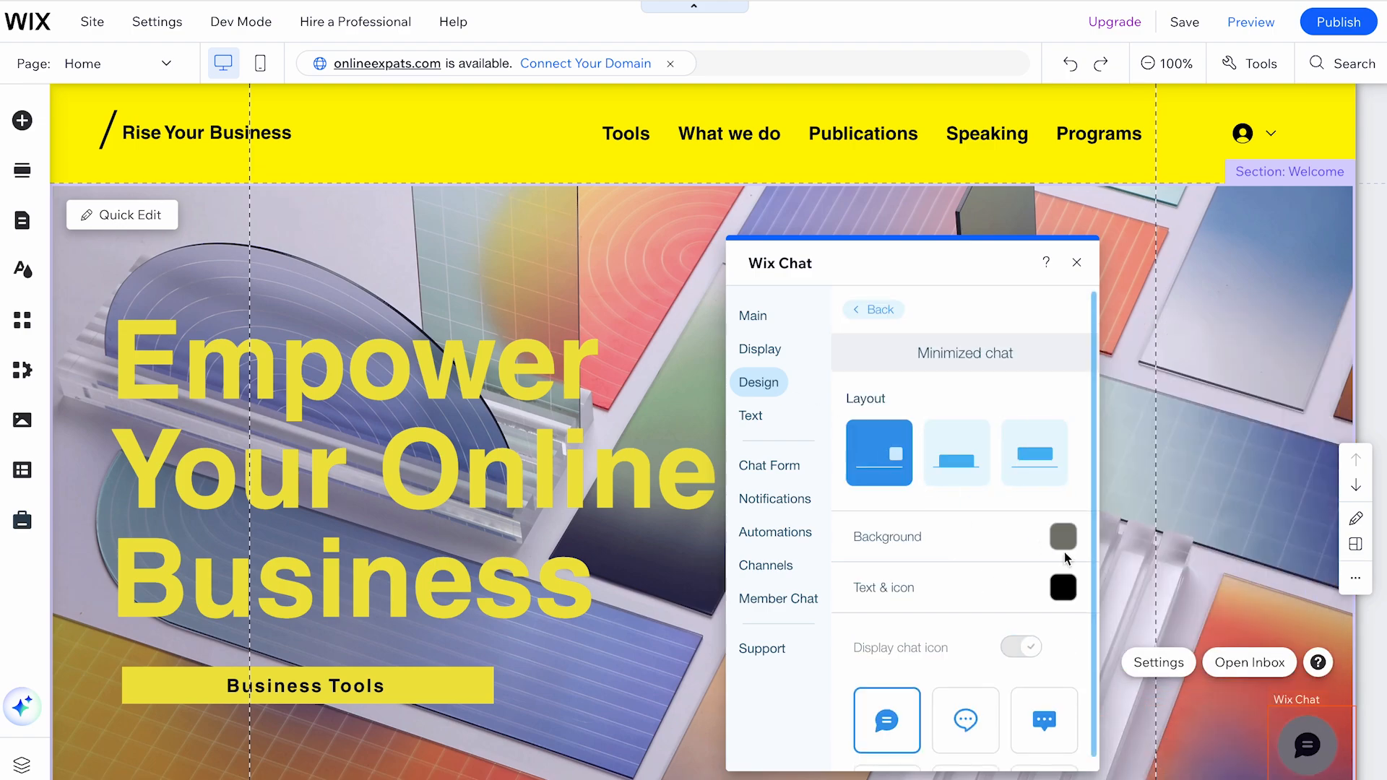
click(1062, 536)
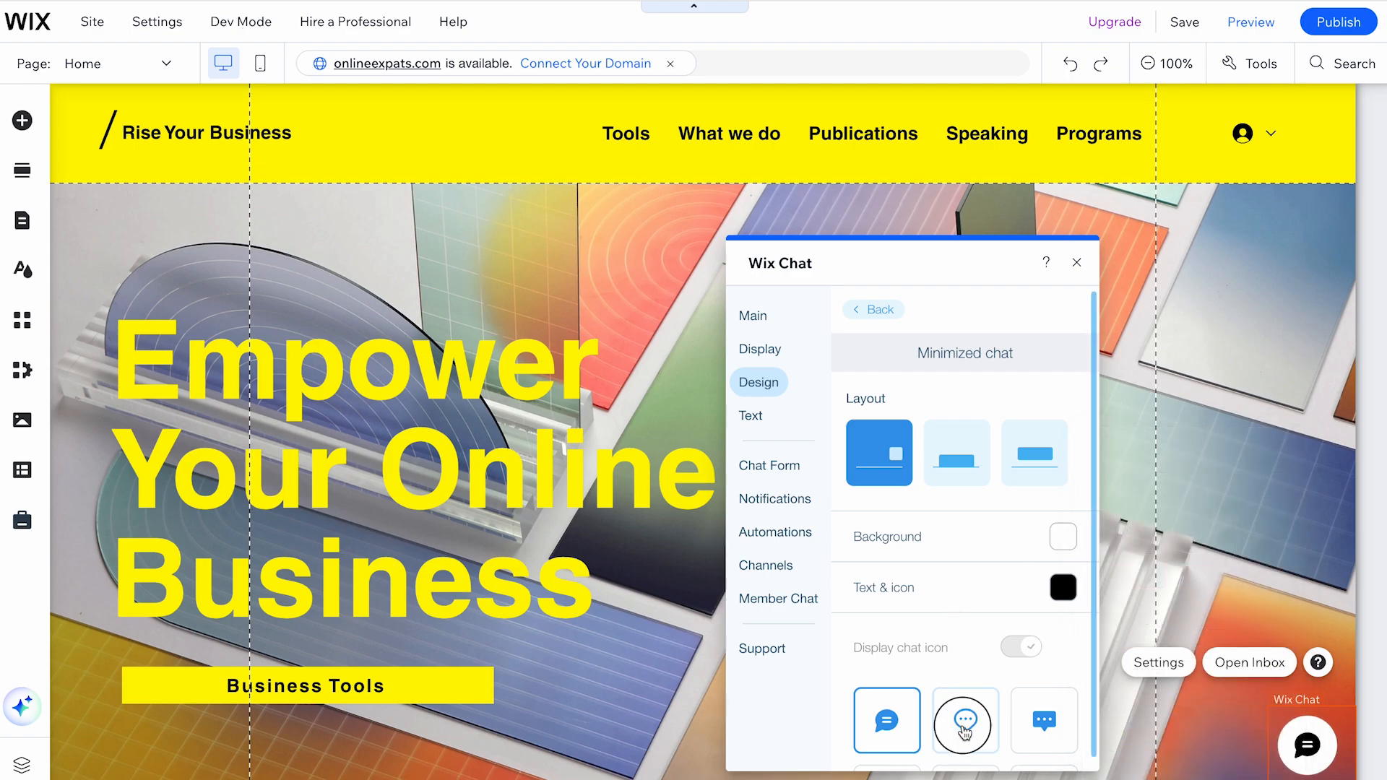
click(1043, 720)
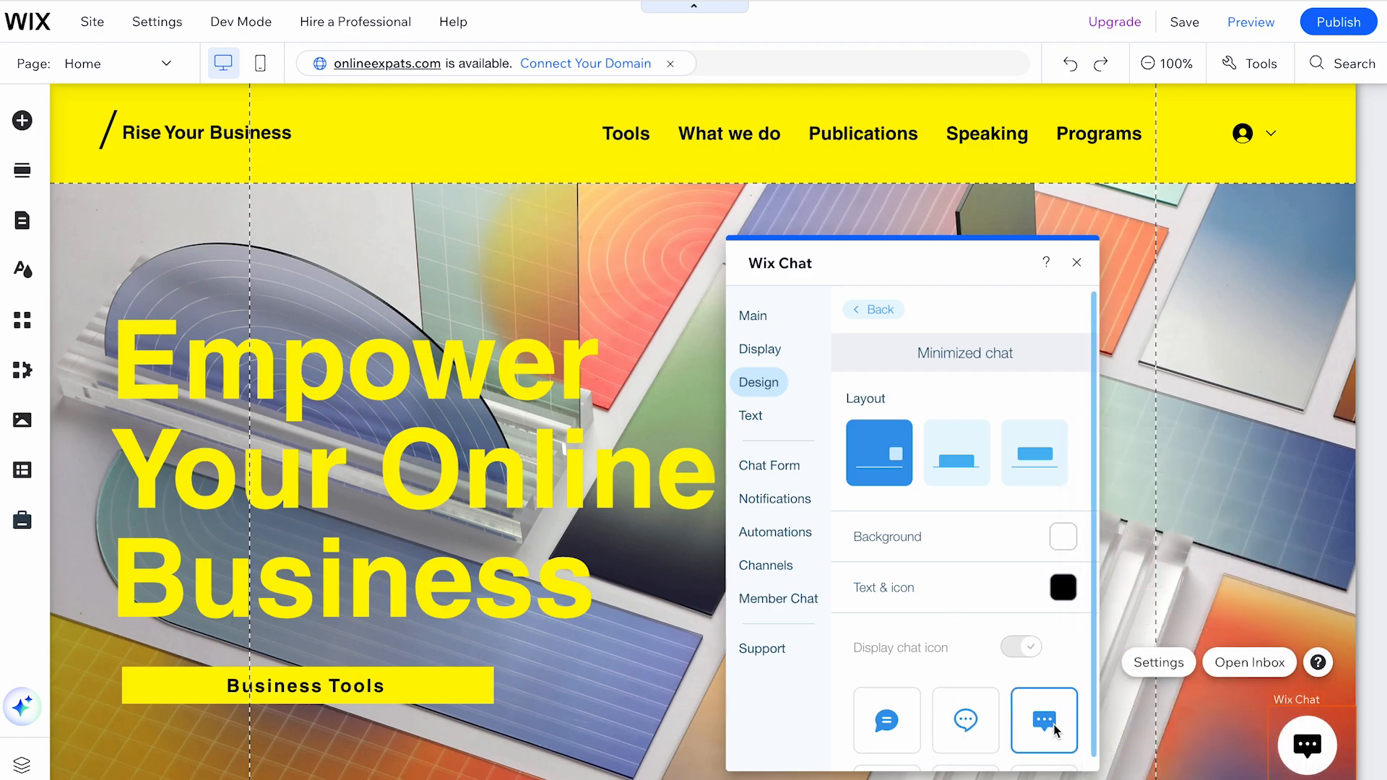
click(1076, 263)
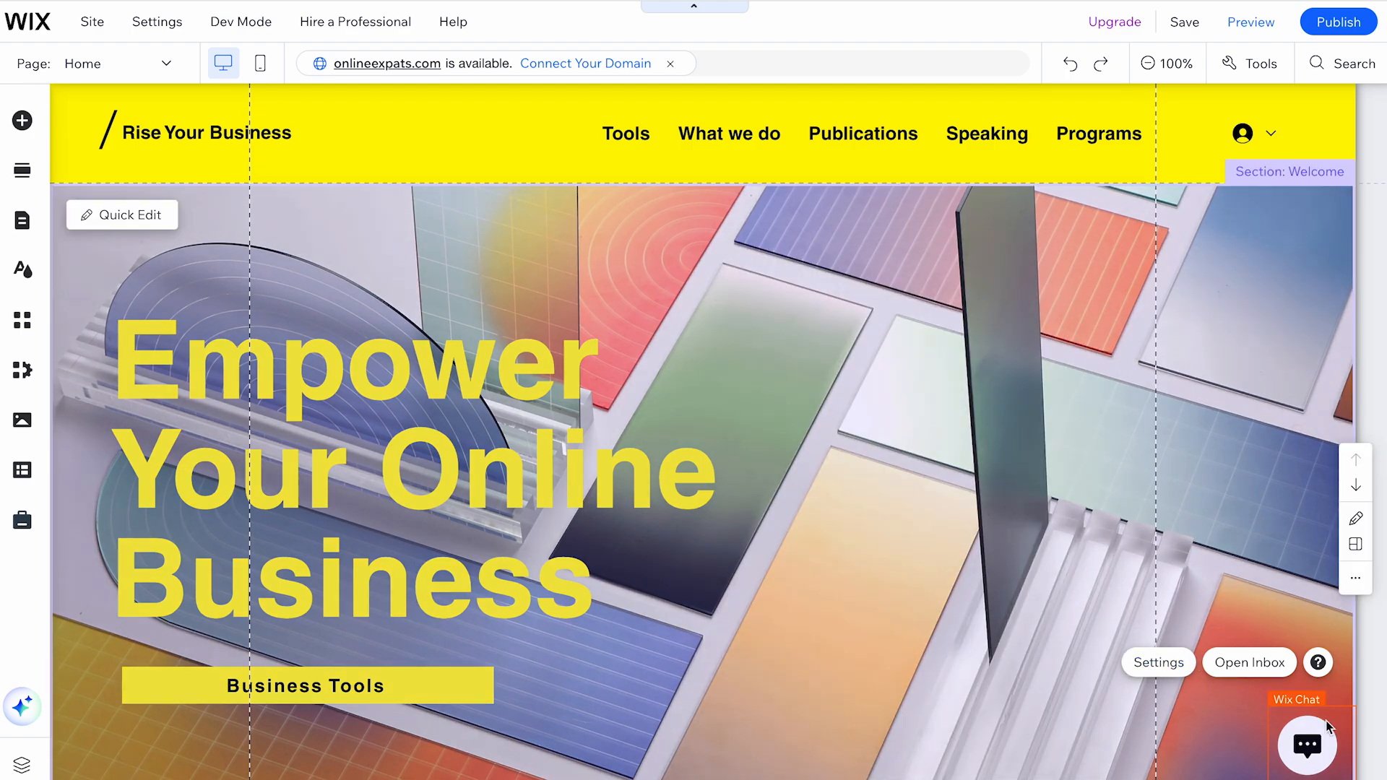
mouse_move(1224, 448)
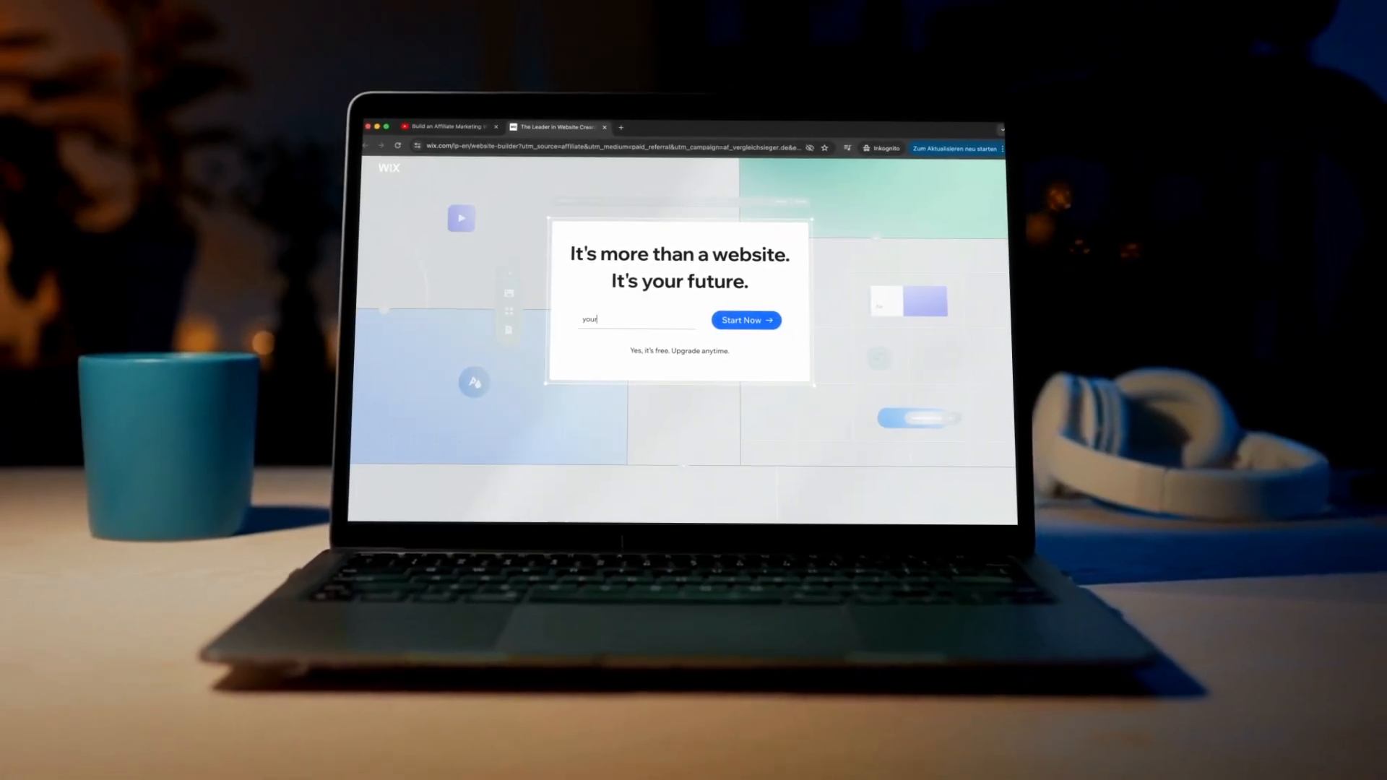
Enter an email address on the Wix homepage and start creating an account.
click(740, 320)
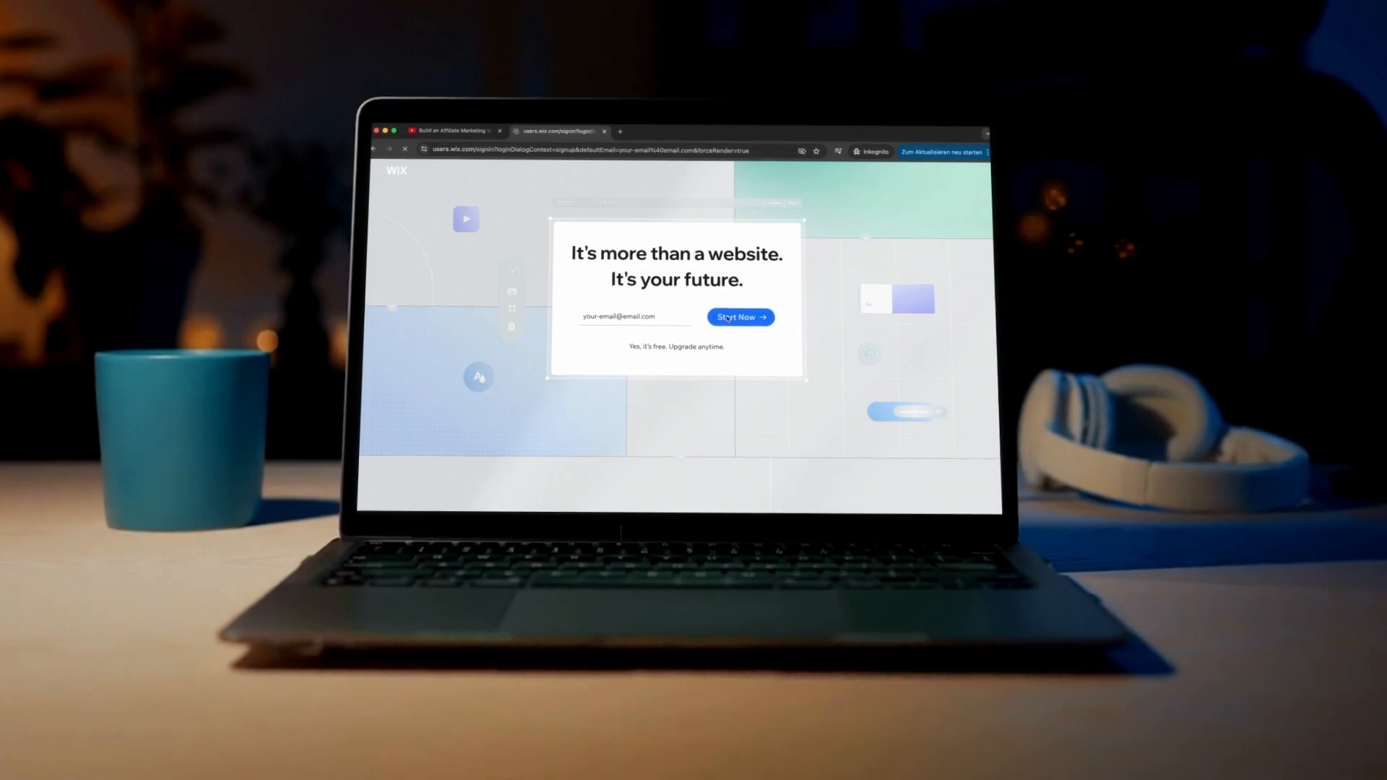
click(734, 317)
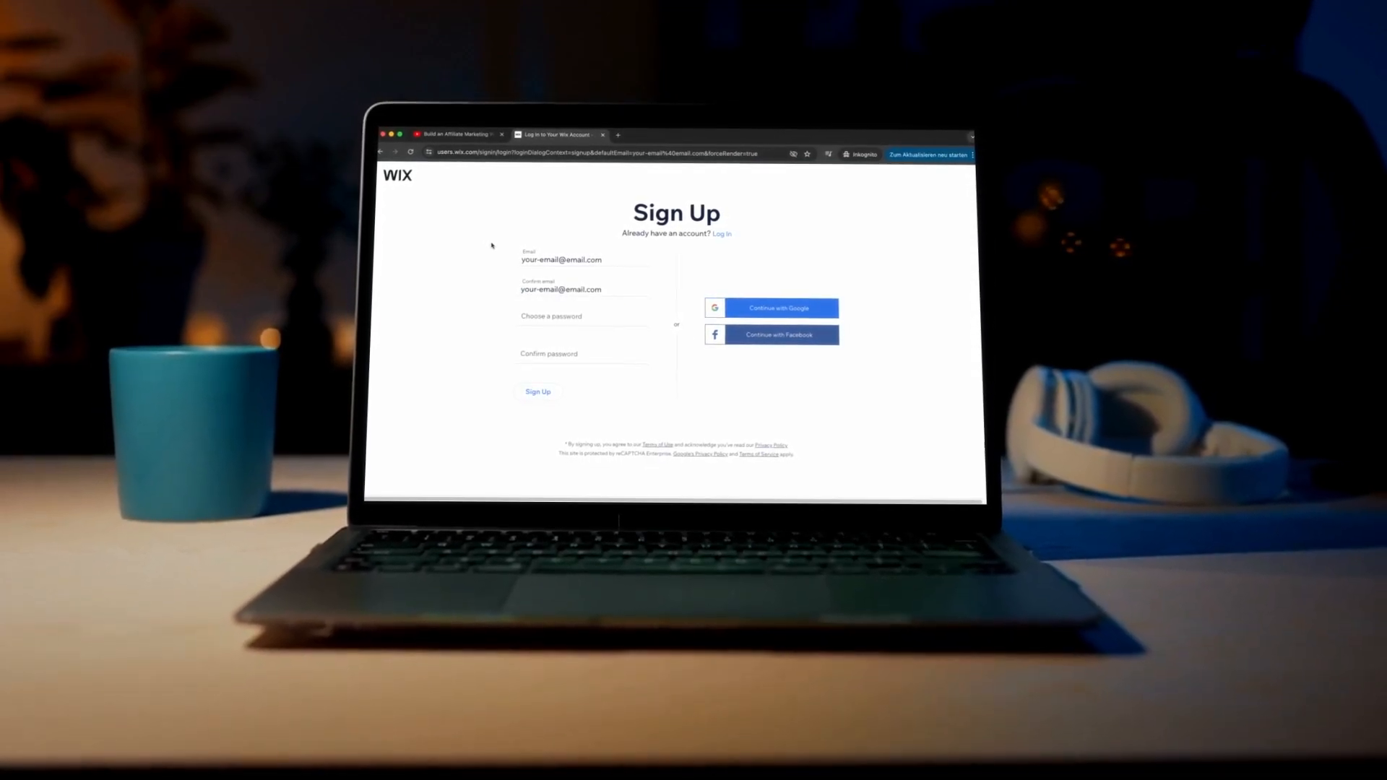